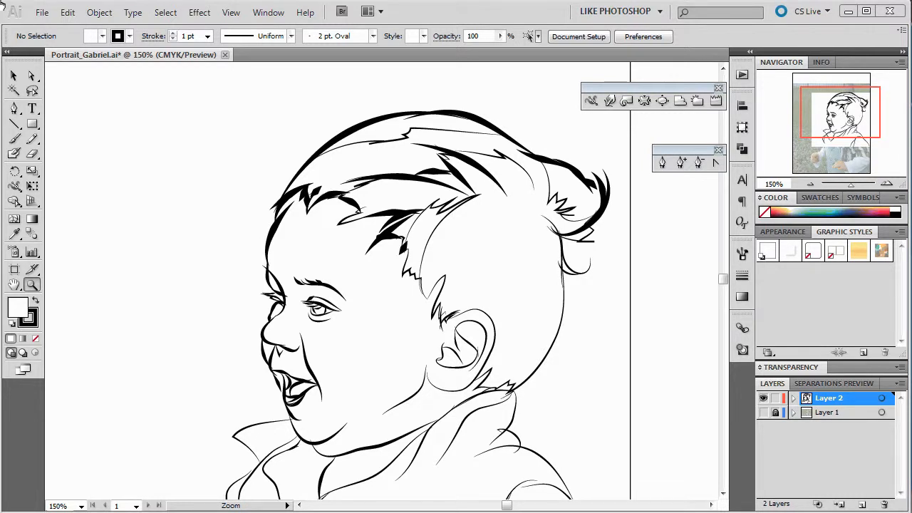
pyautogui.moveTo(766, 412)
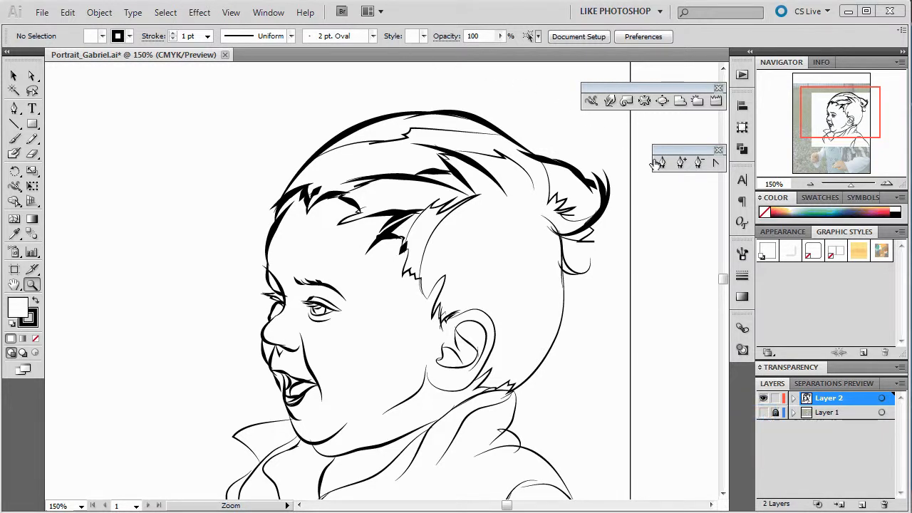
# Step: Reveal the photo layer beneath the line art, then delete that layer
pyautogui.click(763, 413)
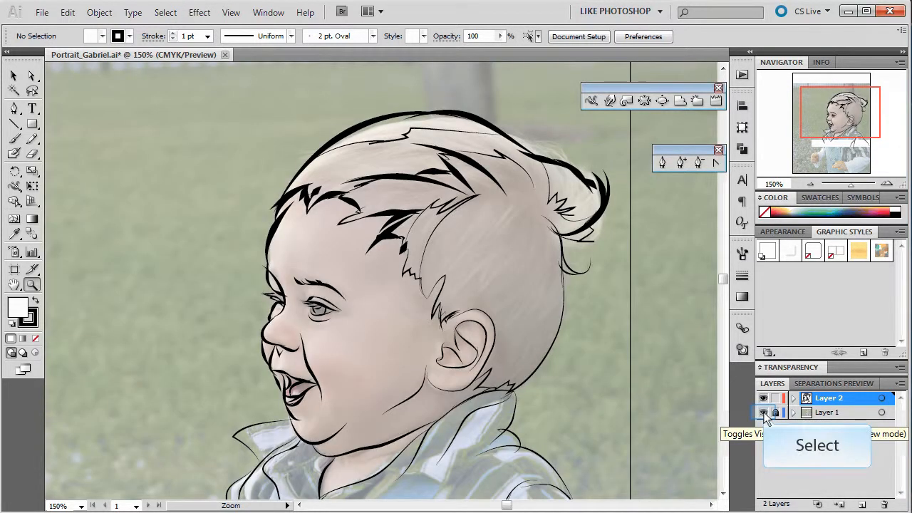
pyautogui.click(762, 412)
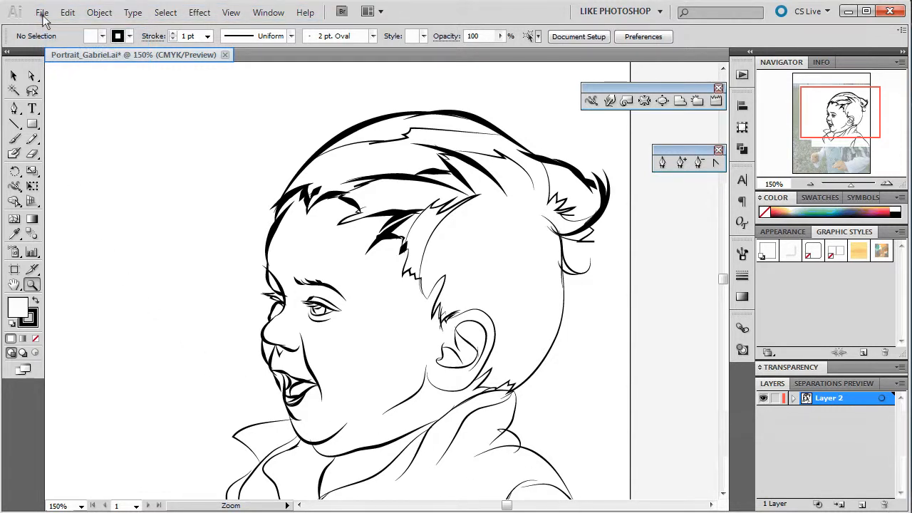
# Step: Bring up the Save As window for the portrait drawing
pyautogui.click(41, 12)
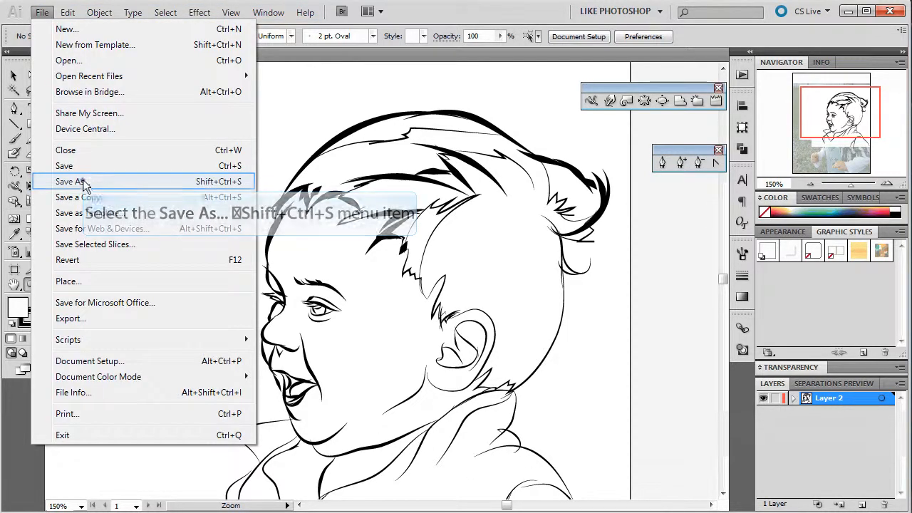
pyautogui.click(70, 181)
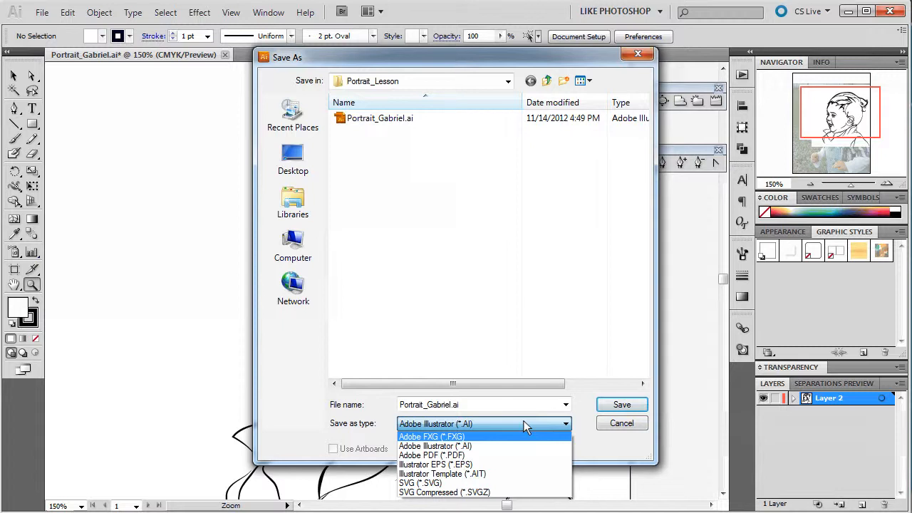
pyautogui.moveTo(621, 422)
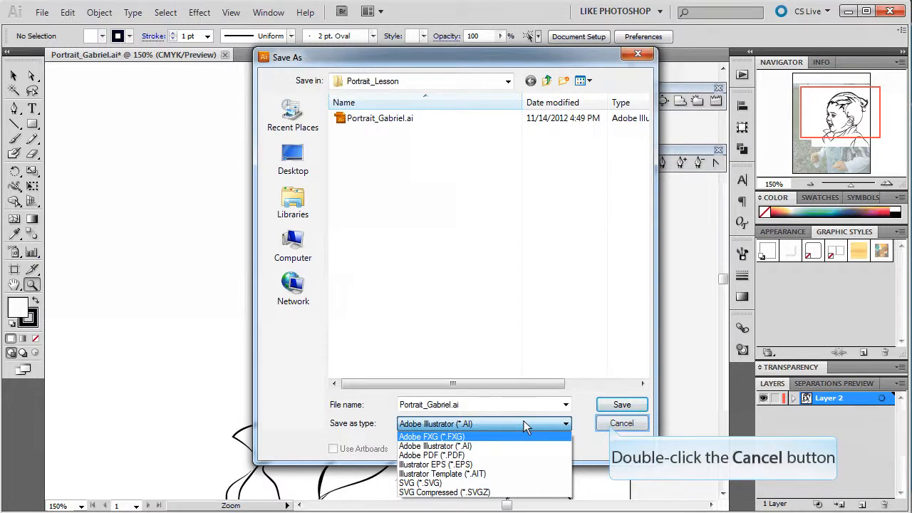
pyautogui.moveTo(589, 426)
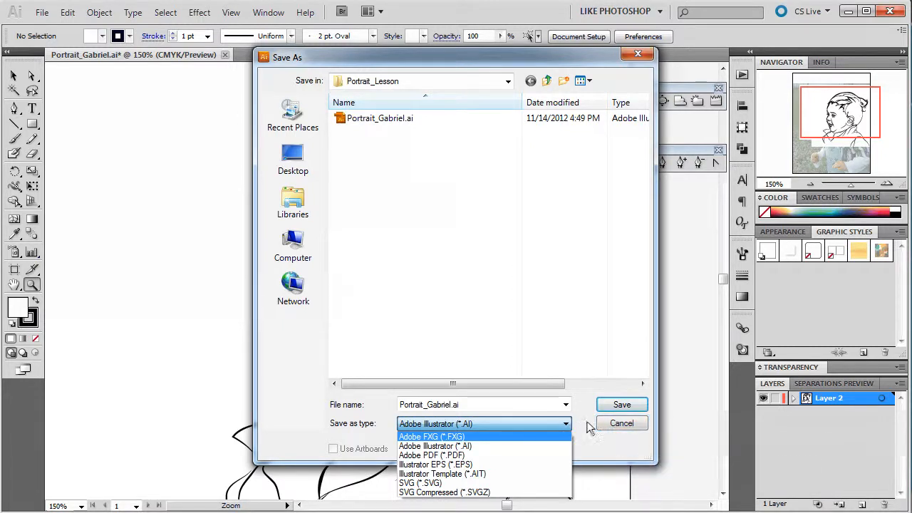
# Step: Cancel Save As, then export as Portrait_Gabriel.dwg in AutoCAD Drawing format
pyautogui.click(435, 445)
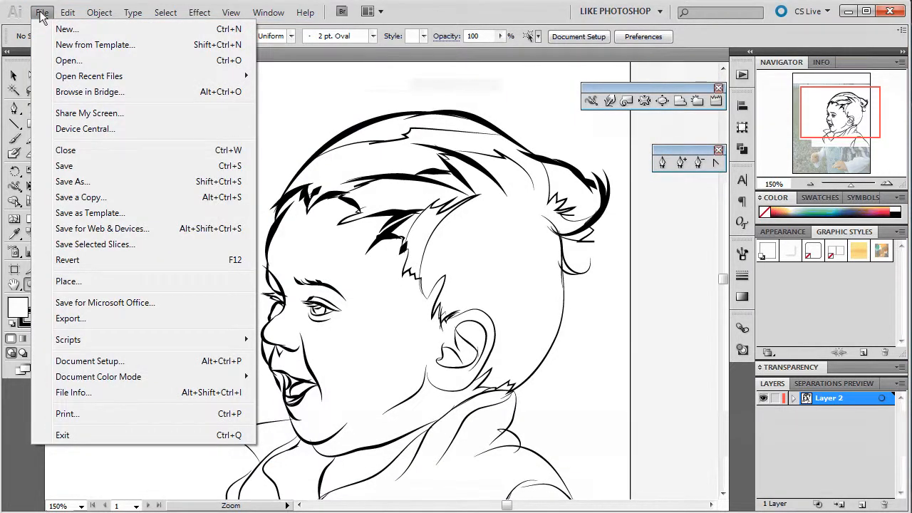
pyautogui.moveTo(69, 318)
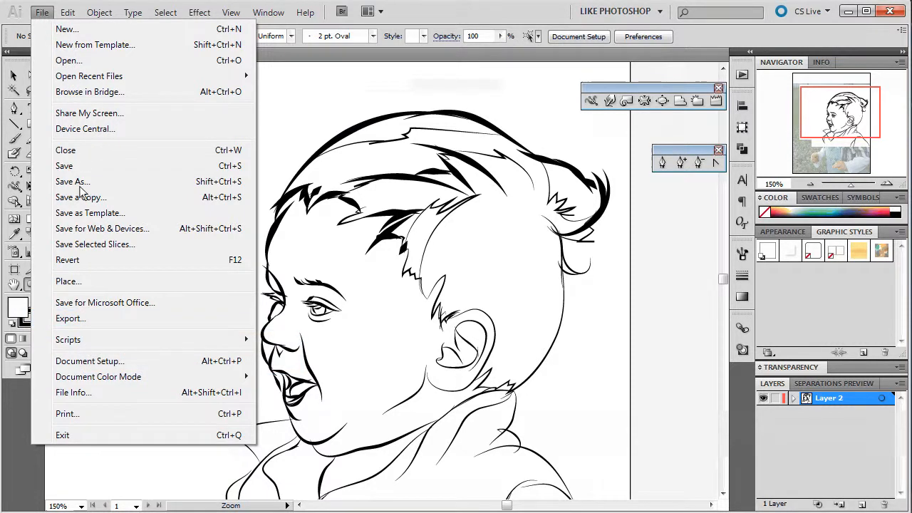
pyautogui.click(70, 318)
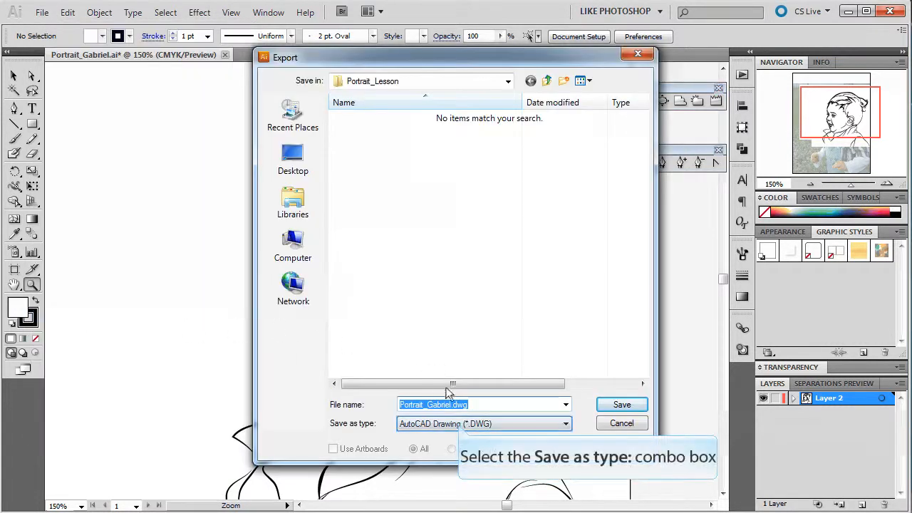
pyautogui.click(483, 423)
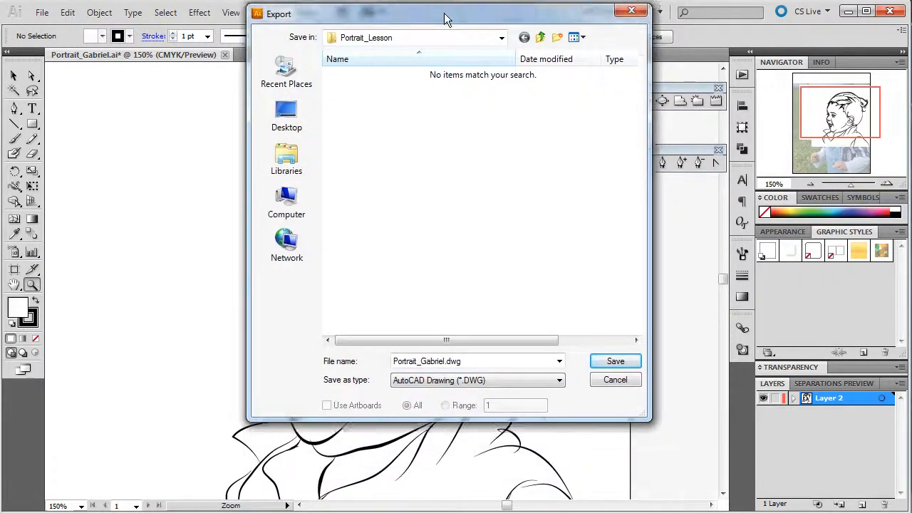
pyautogui.click(471, 380)
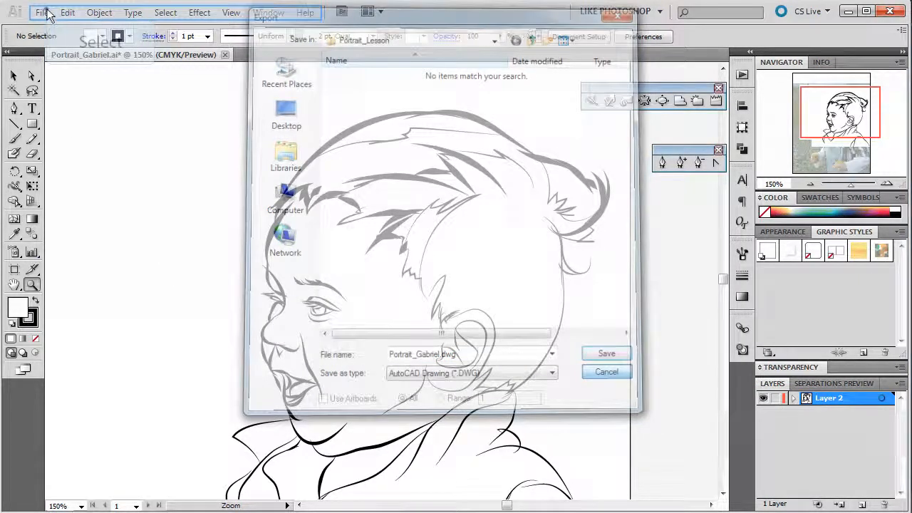
# Step: Open Save for Web & Devices and set the optimized format to PNG-24
pyautogui.click(42, 12)
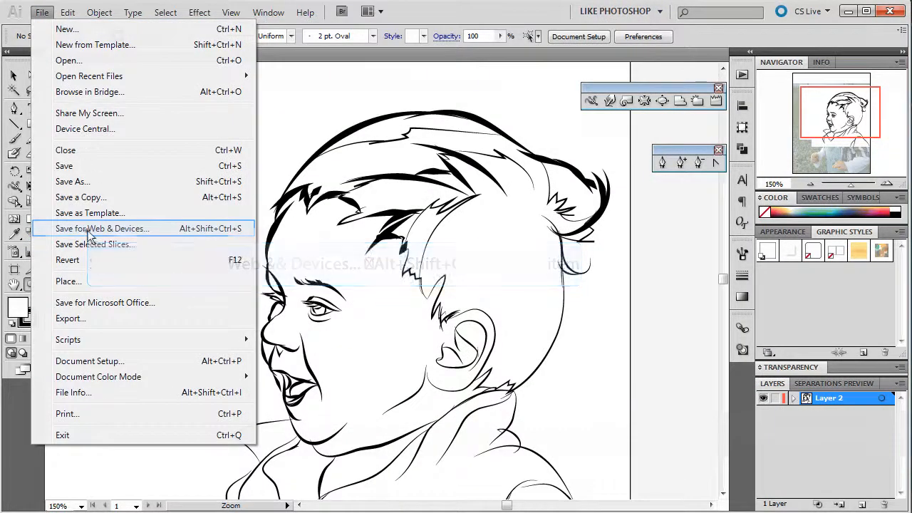
pyautogui.click(102, 228)
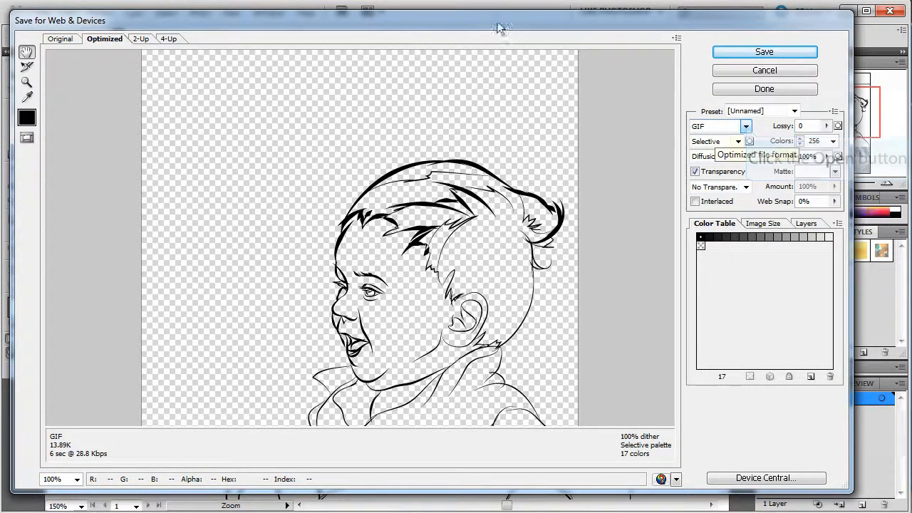
pyautogui.click(744, 126)
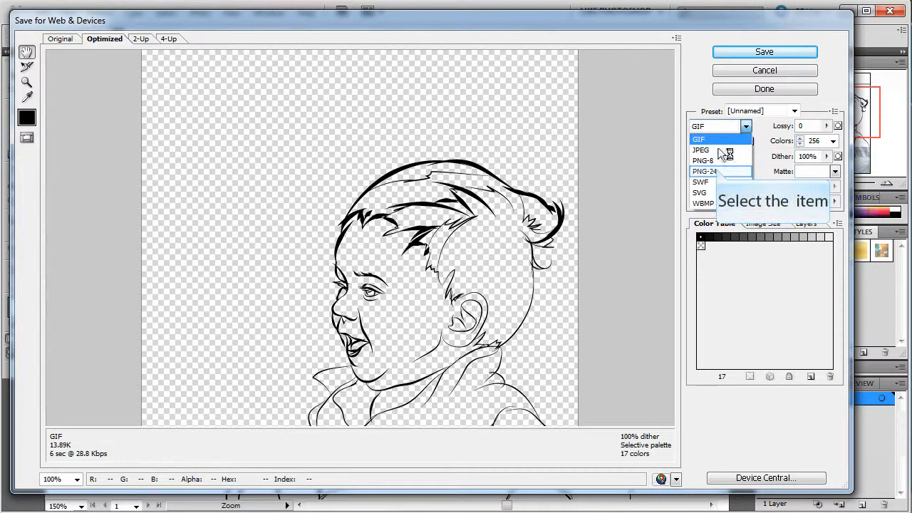
pyautogui.click(704, 171)
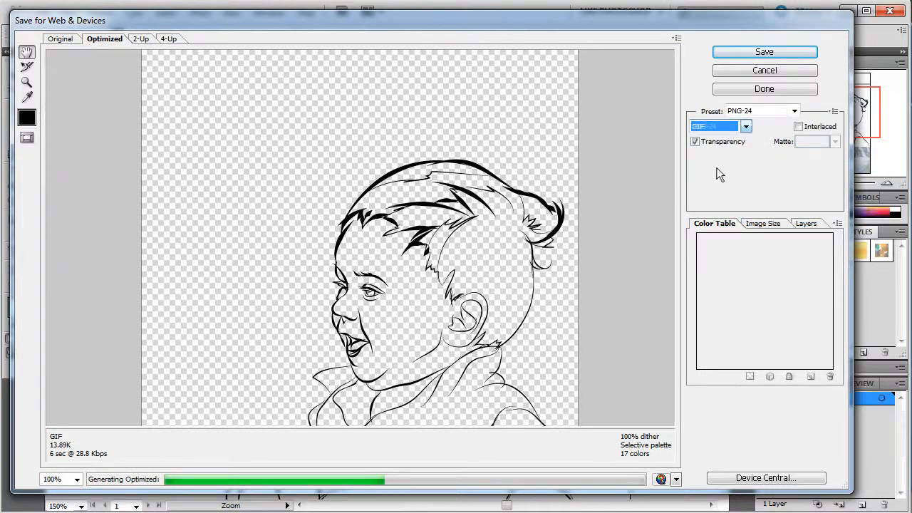